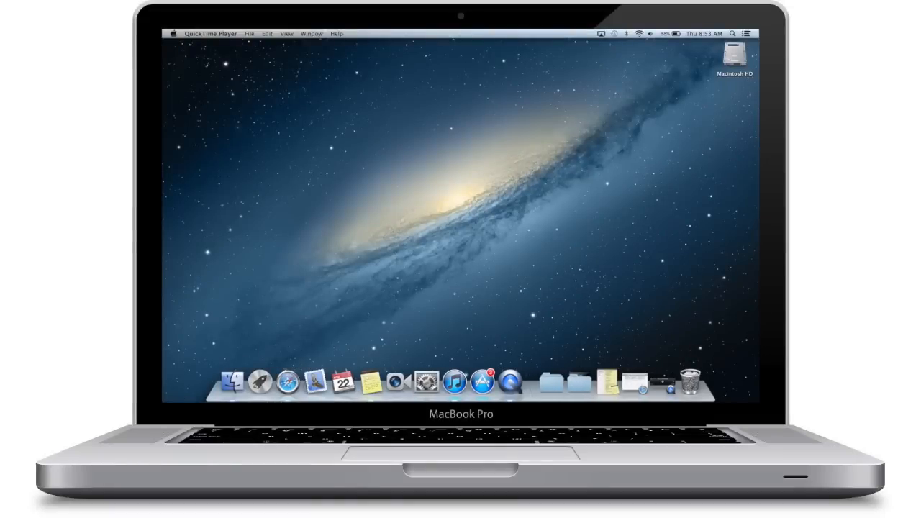
Install the free KeyboardRemote app from the 'keyboard remote' results, signing in with the Apple ID
{"action": "left_click", "coordinate": [483, 382]}
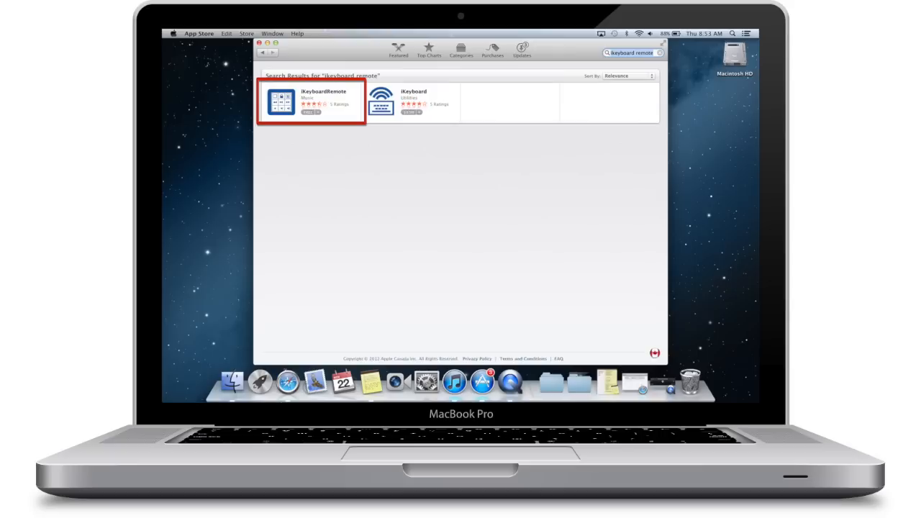
{"action": "left_click", "coordinate": [314, 112]}
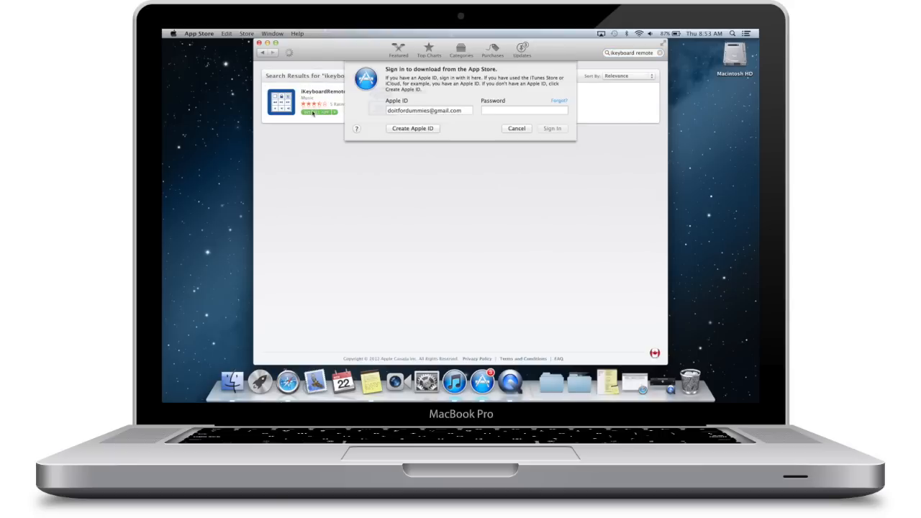
{"action": "left_click", "coordinate": [515, 129]}
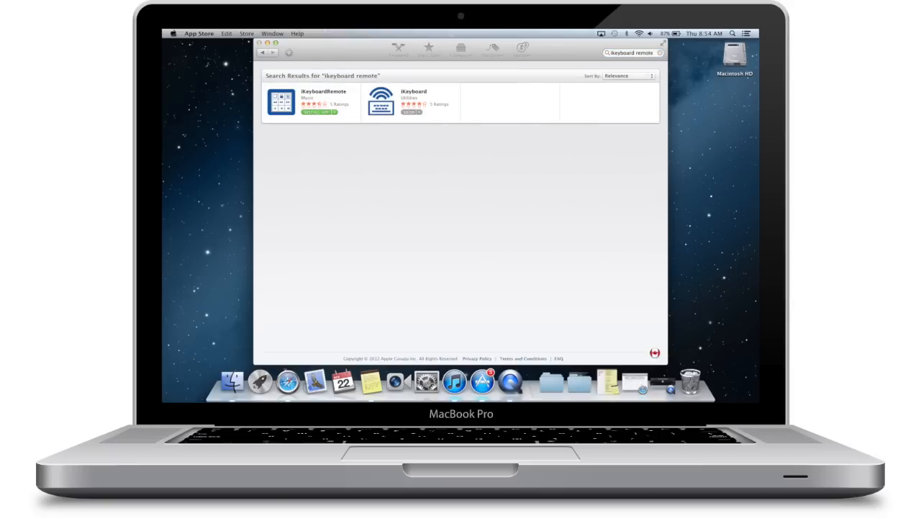